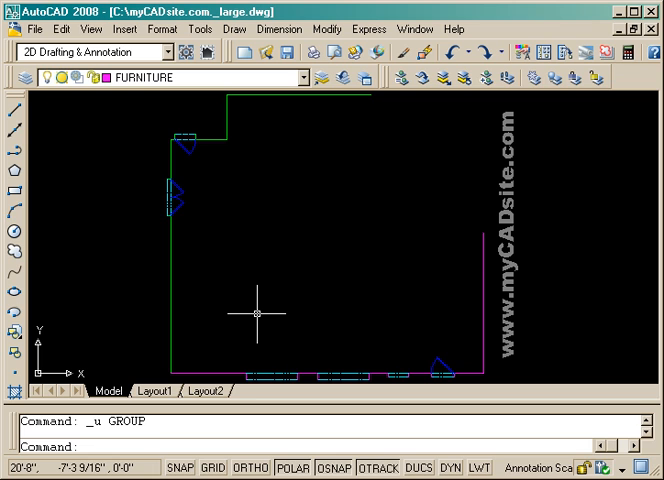
- Rotate the magenta walls about their bottom-left corner, by reference, to meet the green wall's end
{"action": "type", "text": "ALIG"}
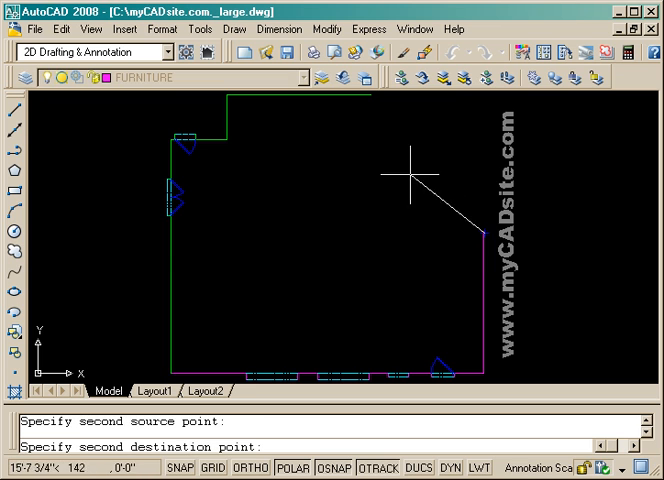
{"action": "mouse_move", "coordinate": [371, 93]}
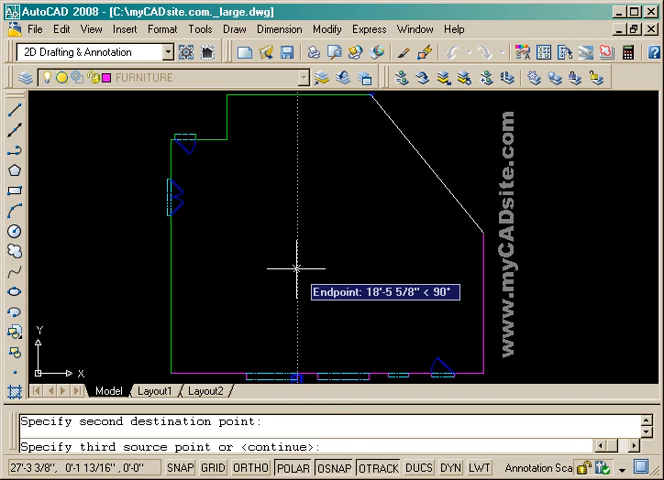
{"action": "left_click", "coordinate": [295, 272]}
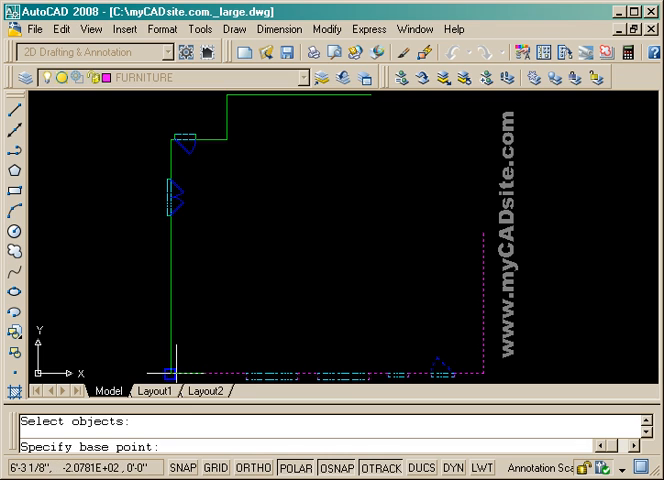
{"action": "mouse_move", "coordinate": [170, 378]}
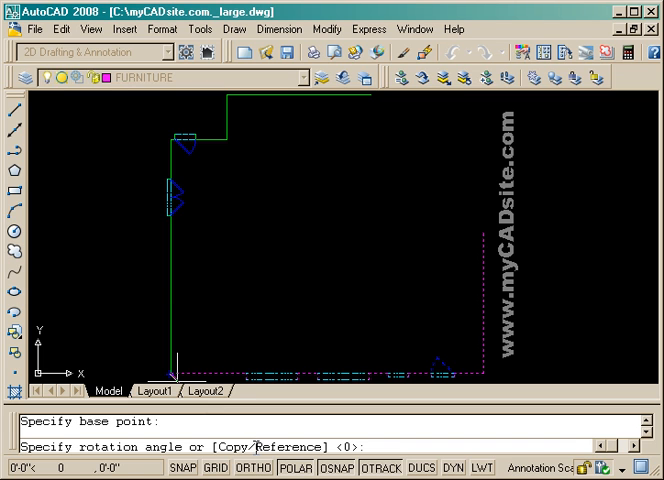
{"action": "type", "text": "R"}
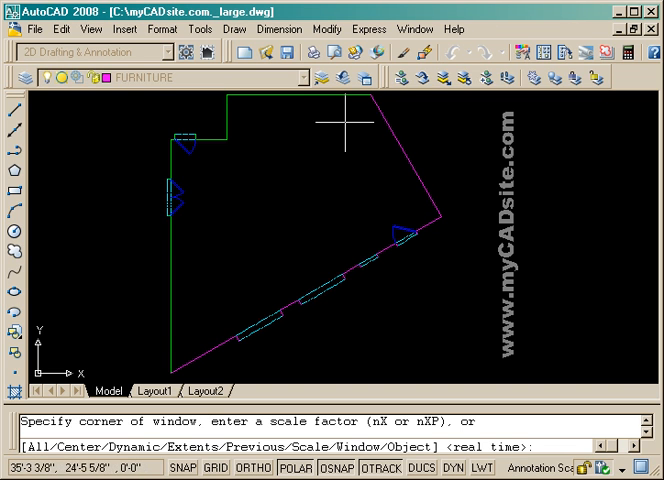
- Zoom into the green-to-diagonal wall corner and measure the gap between the line ends
{"action": "left_click", "coordinate": [343, 128]}
{"action": "type", "text": "DI"}
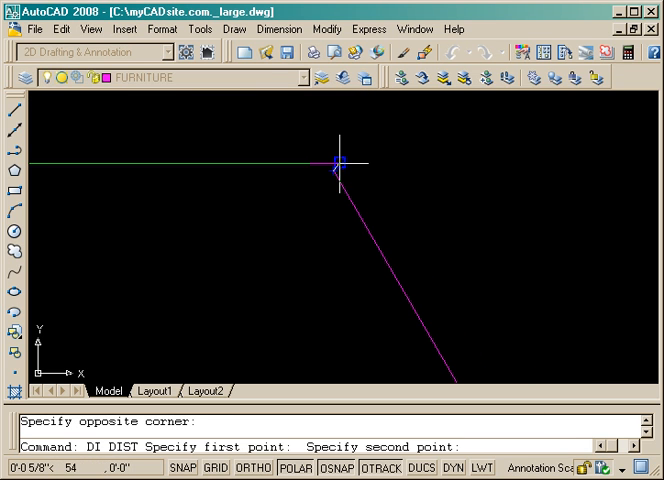
{"action": "left_click", "coordinate": [340, 160]}
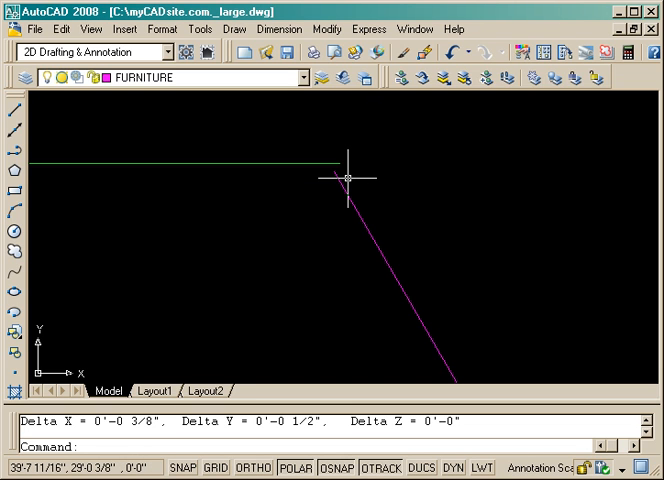
{"action": "type", "text": "F"}
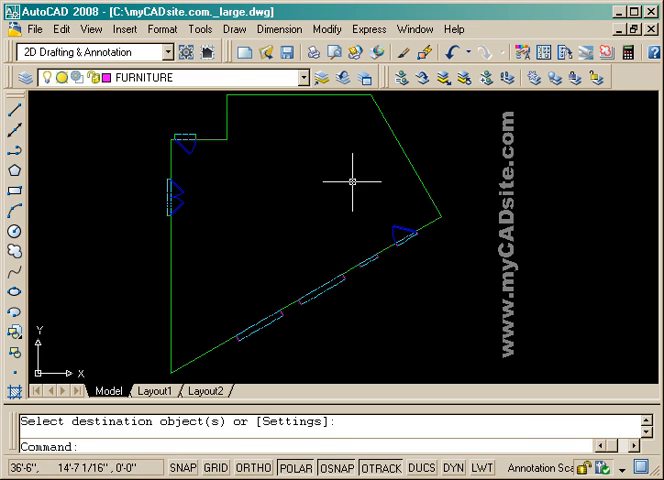
{"action": "mouse_move", "coordinate": [310, 205]}
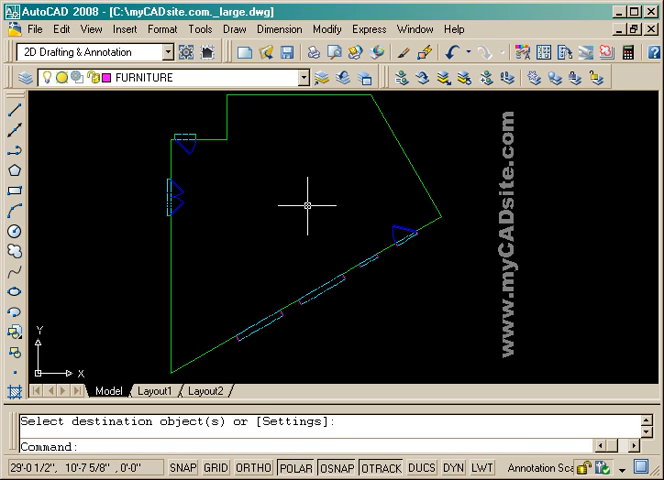
{"action": "mouse_move", "coordinate": [302, 207]}
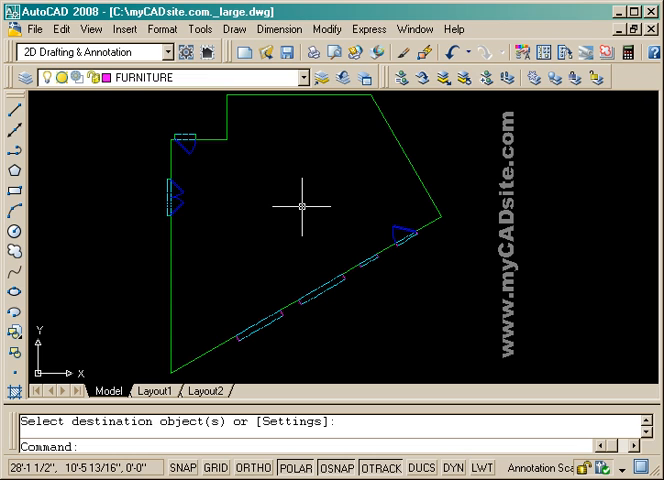